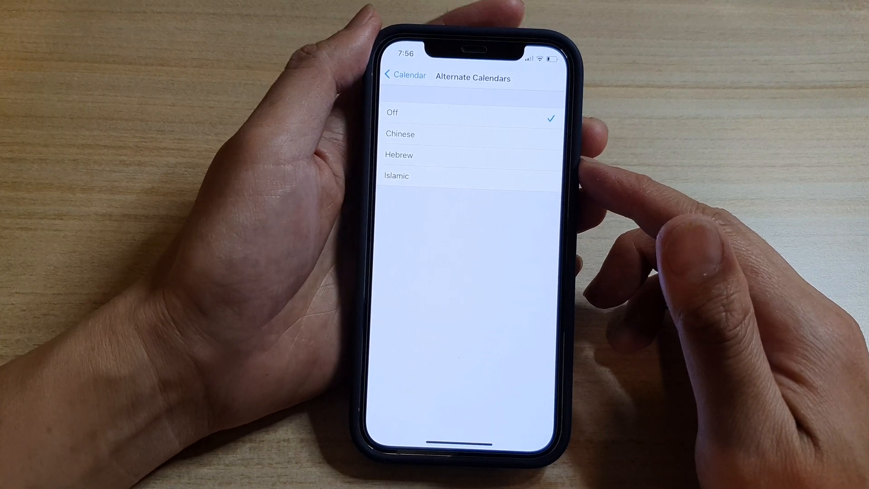
Leave the Alternate Calendars options (Off selected) and return to the home screen
click(404, 75)
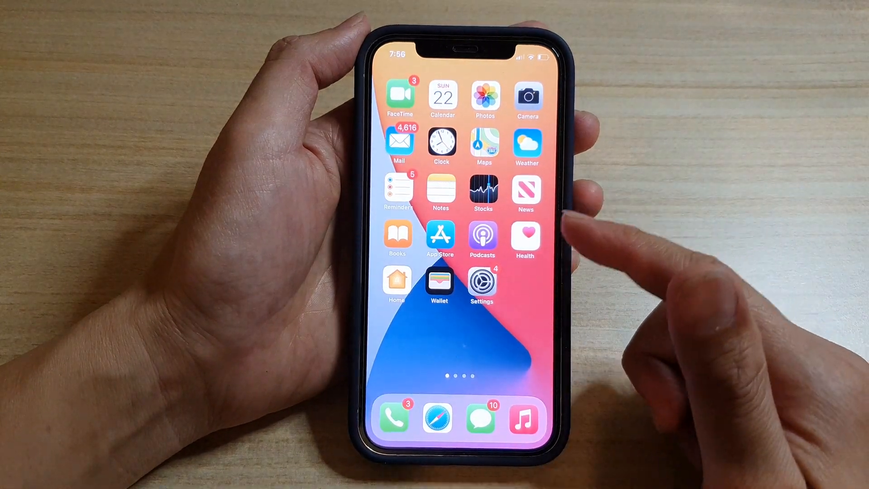
Reopen Settings, scroll to Calendar and reach the Alternate Calendars choices showing Off
click(480, 285)
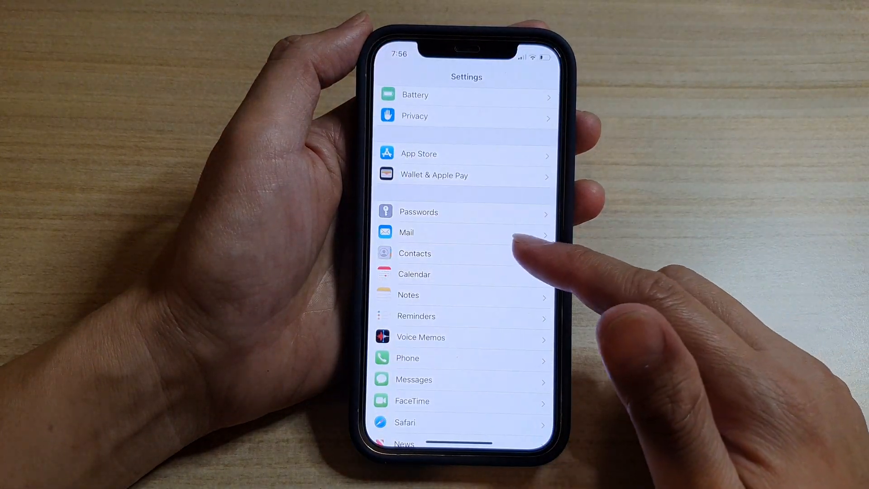
scroll(down, 3)
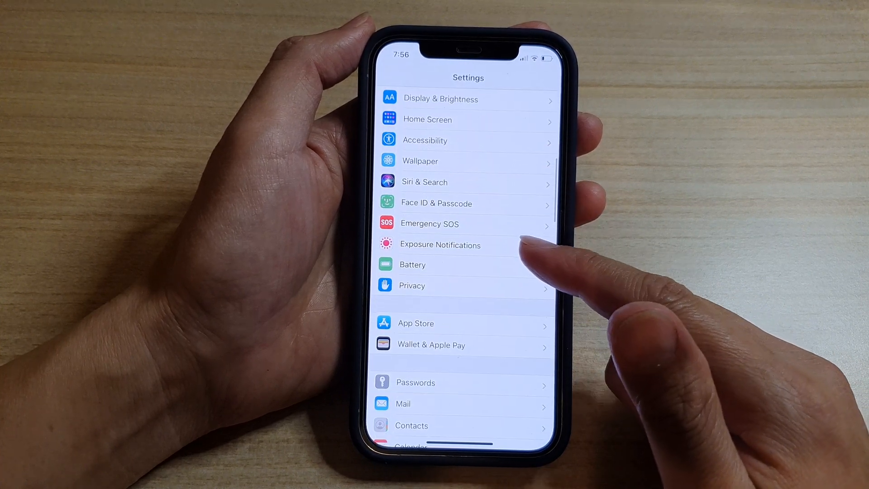
scroll(down, 3)
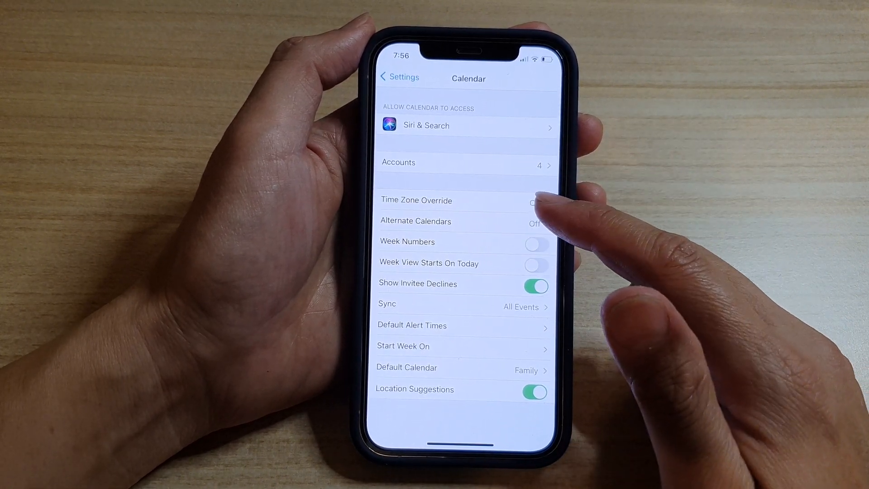
click(414, 220)
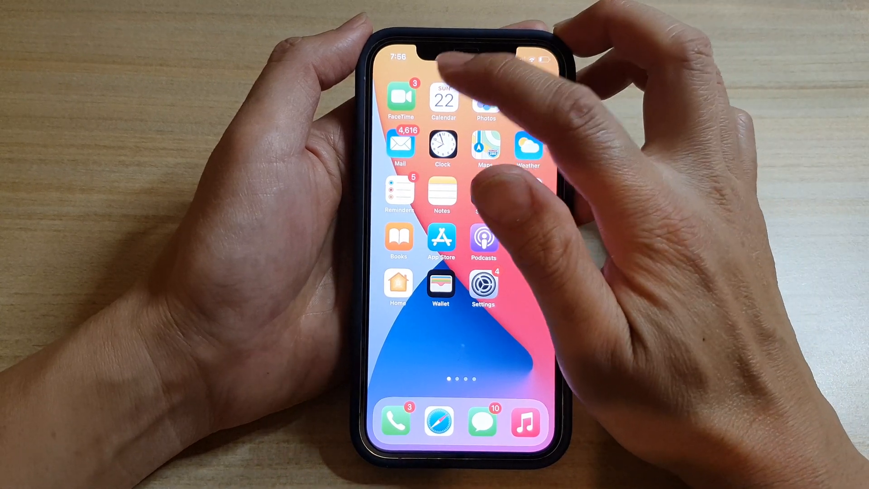
With Hebrew set as the alternate calendar, launch Calendar showing October 2021 with Heshvan dates
click(443, 101)
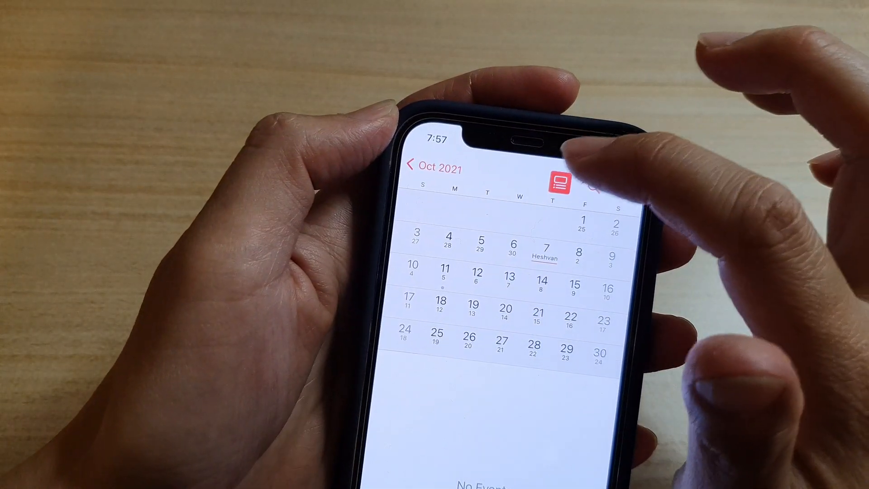
Go back from the Hebrew-dated October 2021 month to the 2021 year overview
click(437, 167)
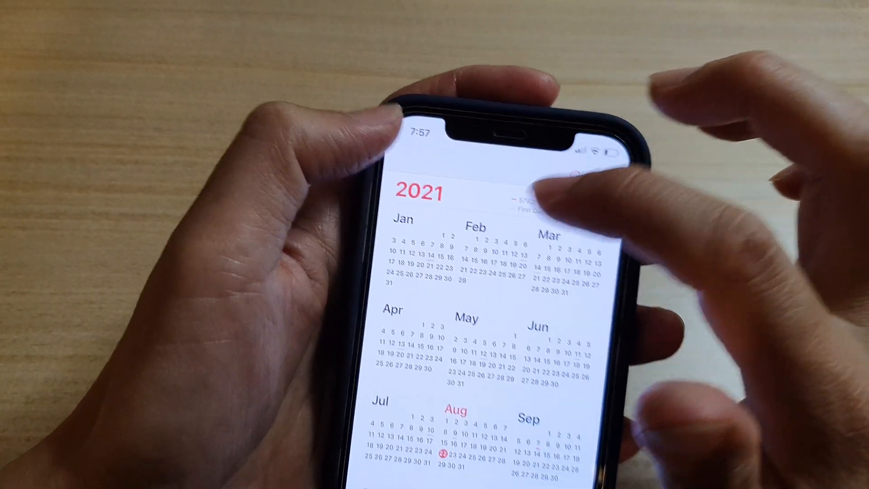